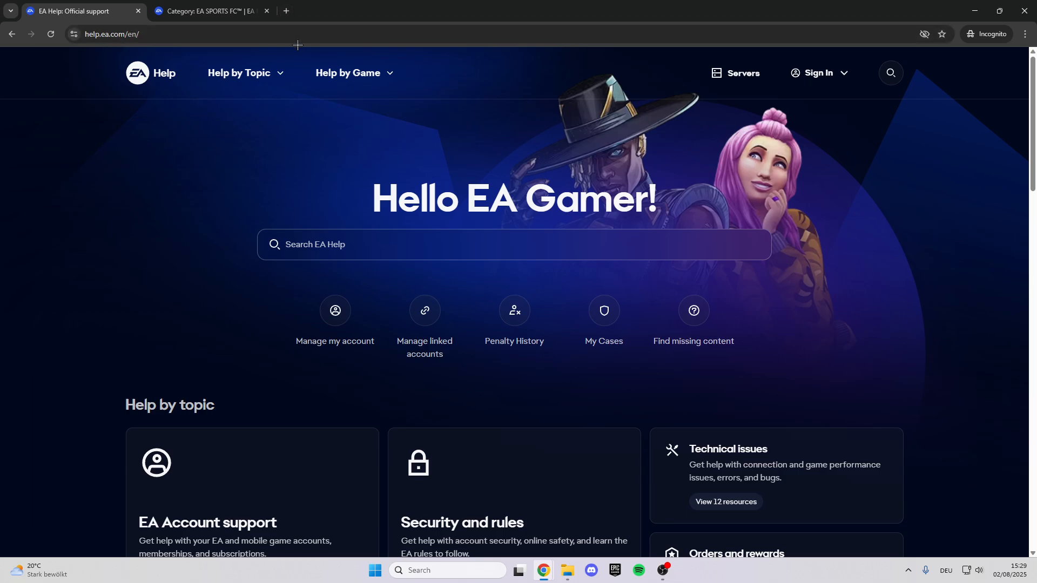
pyautogui.moveTo(339, 217)
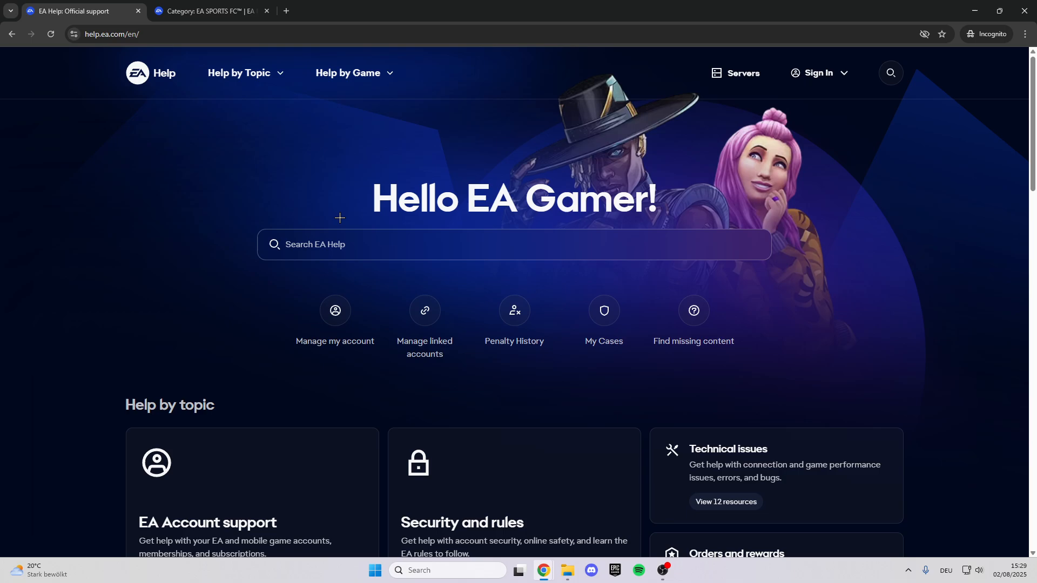
# - Reach 'Still having issues?' on EA Account support and go to Contact us
pyautogui.scroll(-3)
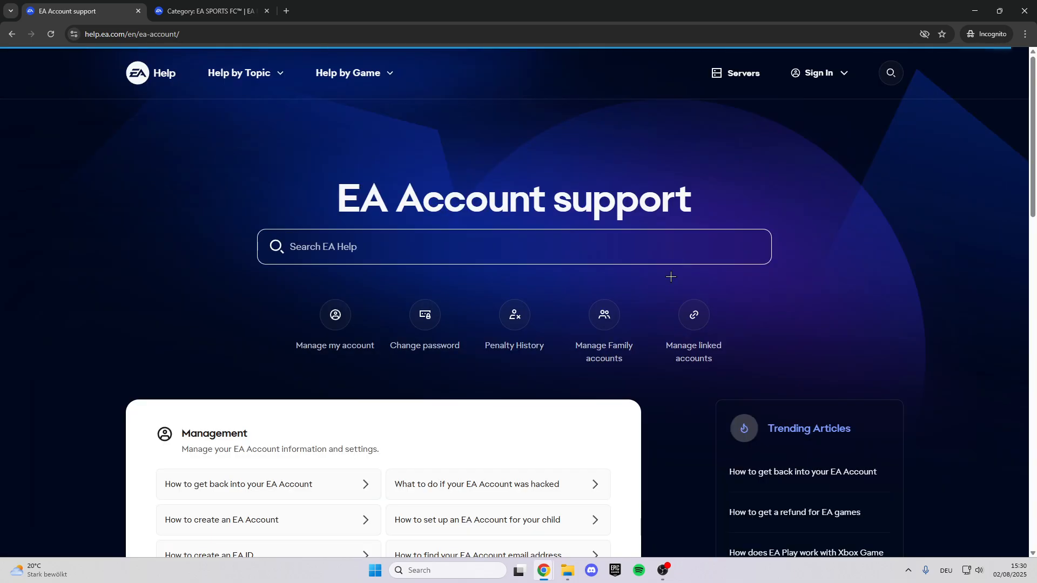
pyautogui.scroll(-3)
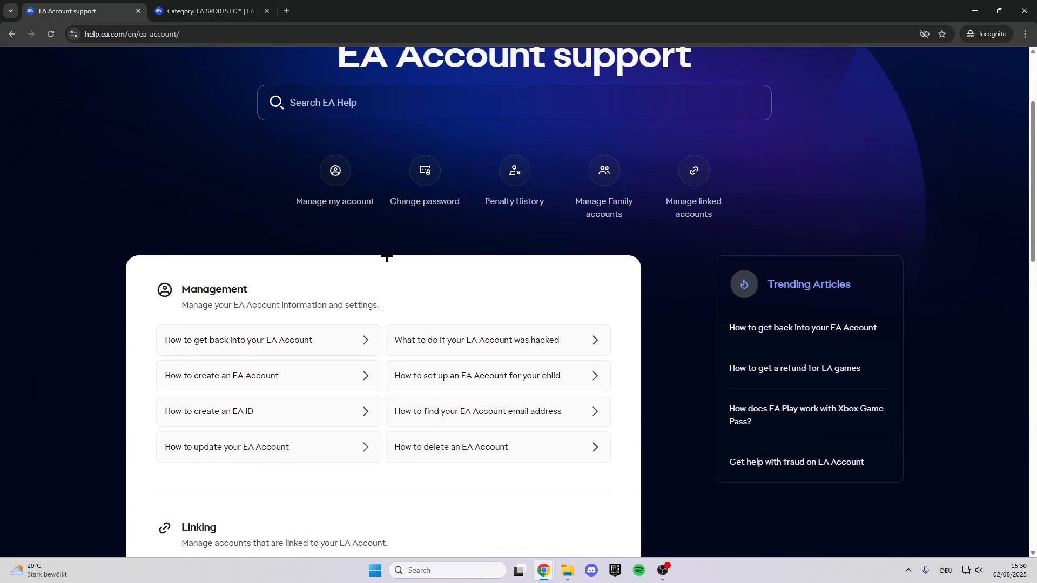
pyautogui.scroll(-3)
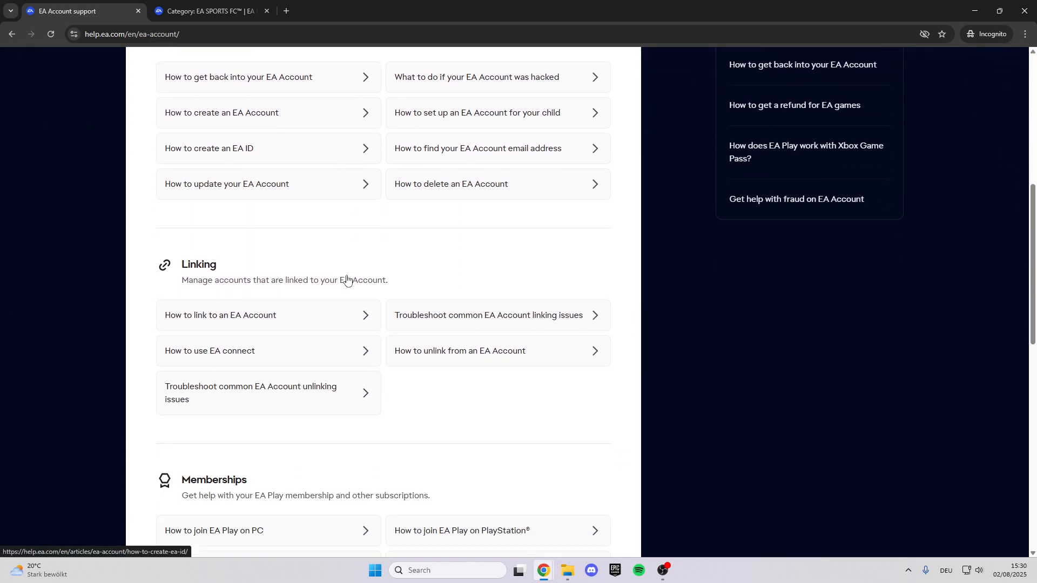
pyautogui.scroll(-3)
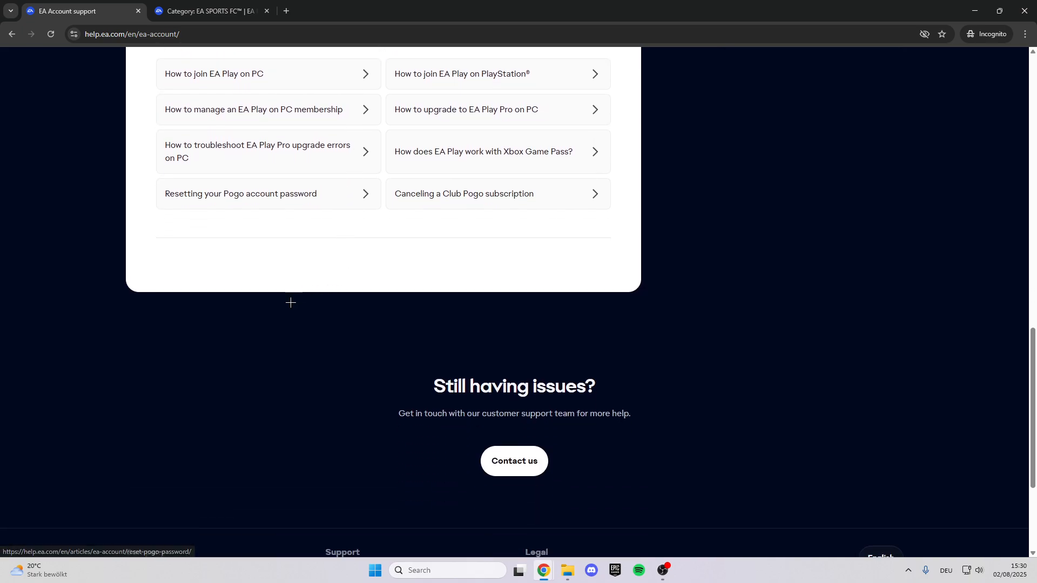
pyautogui.scroll(-3)
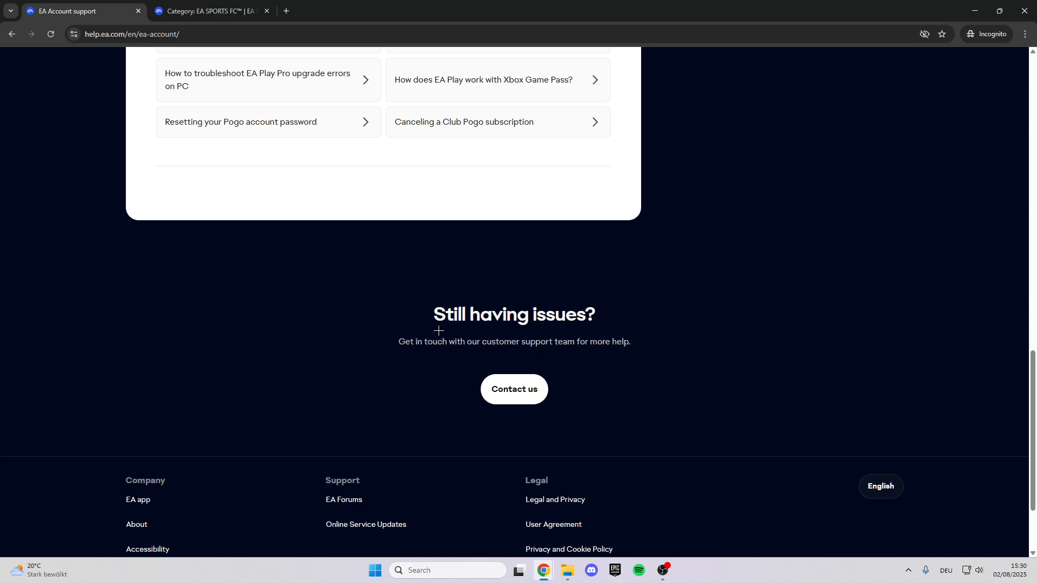
pyautogui.moveTo(544, 376)
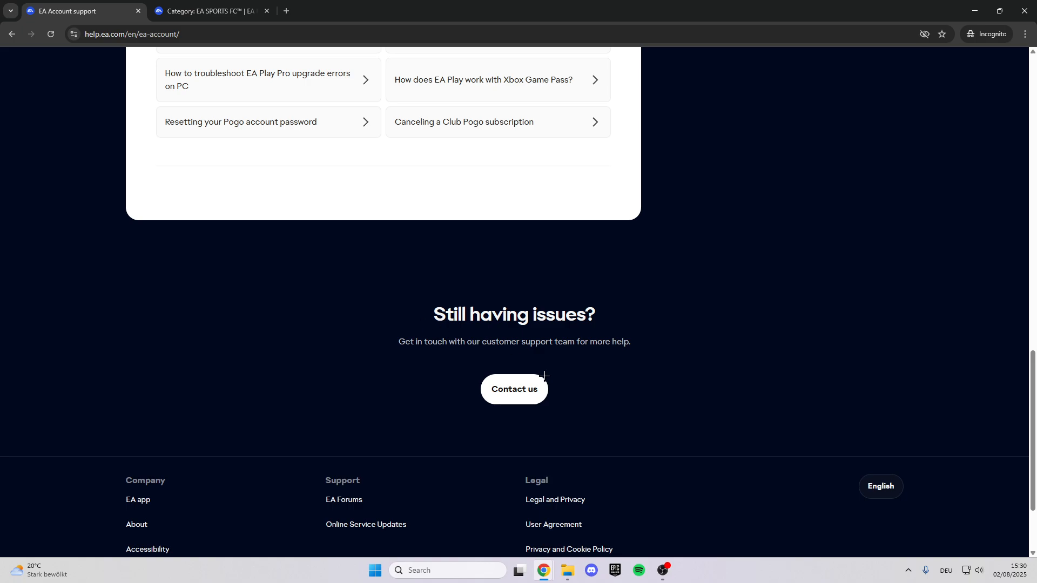
pyautogui.click(514, 389)
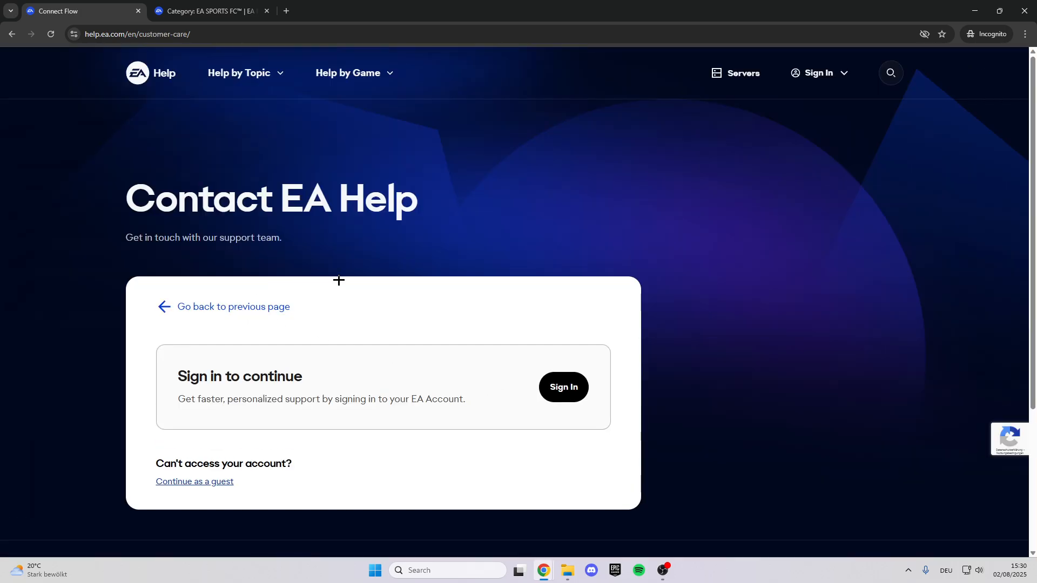
pyautogui.moveTo(368, 278)
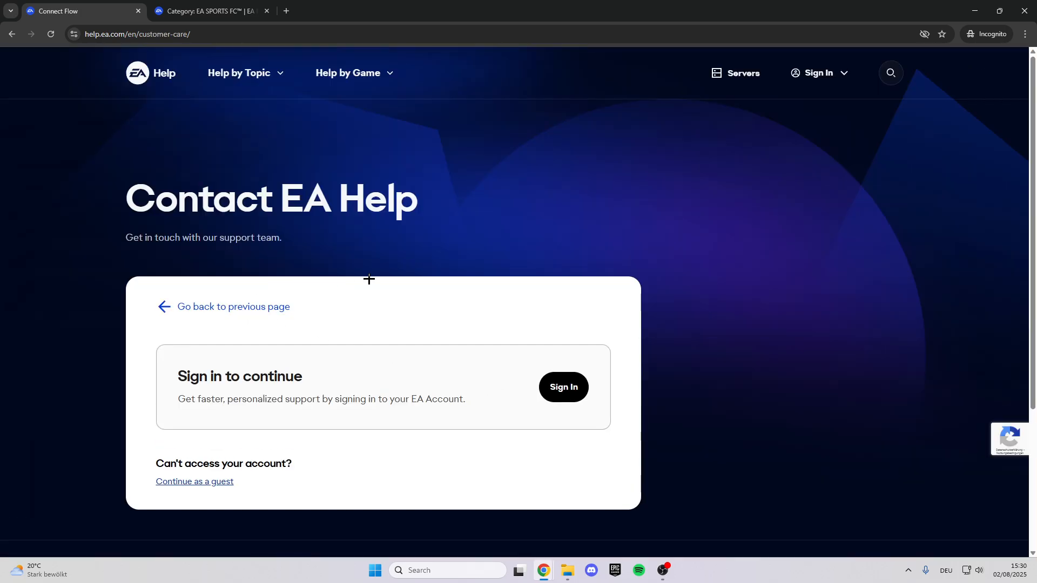
pyautogui.moveTo(174, 490)
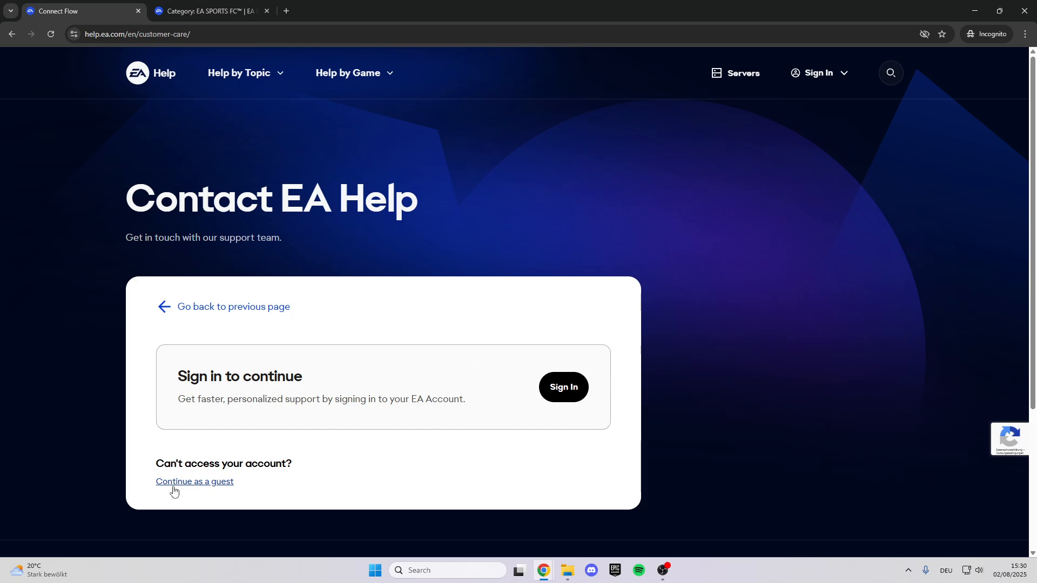
# - Continue as a guest to the support form, focus the issue description, then move to EA Forums
pyautogui.click(194, 482)
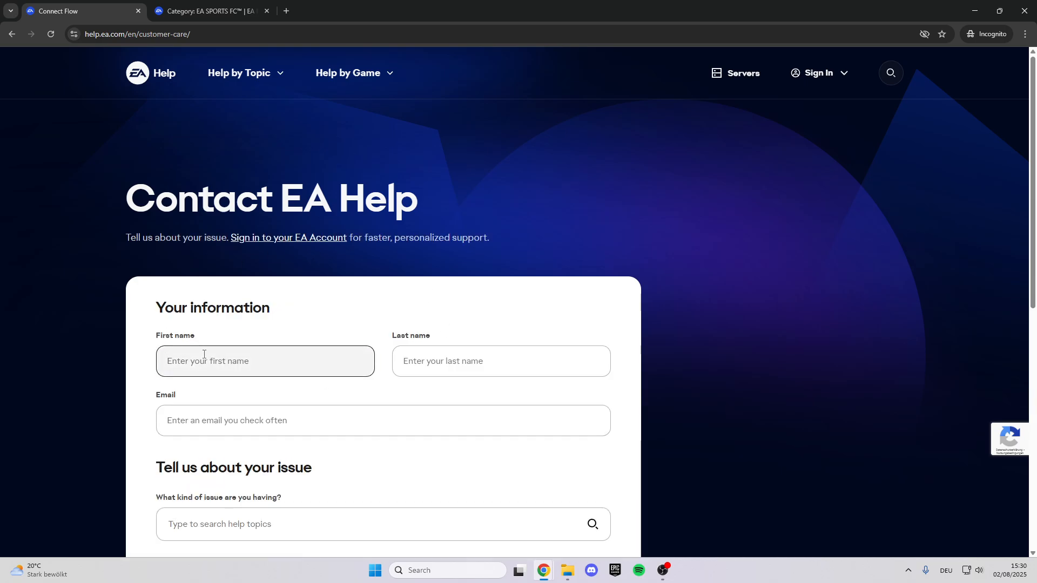
pyautogui.scroll(-3)
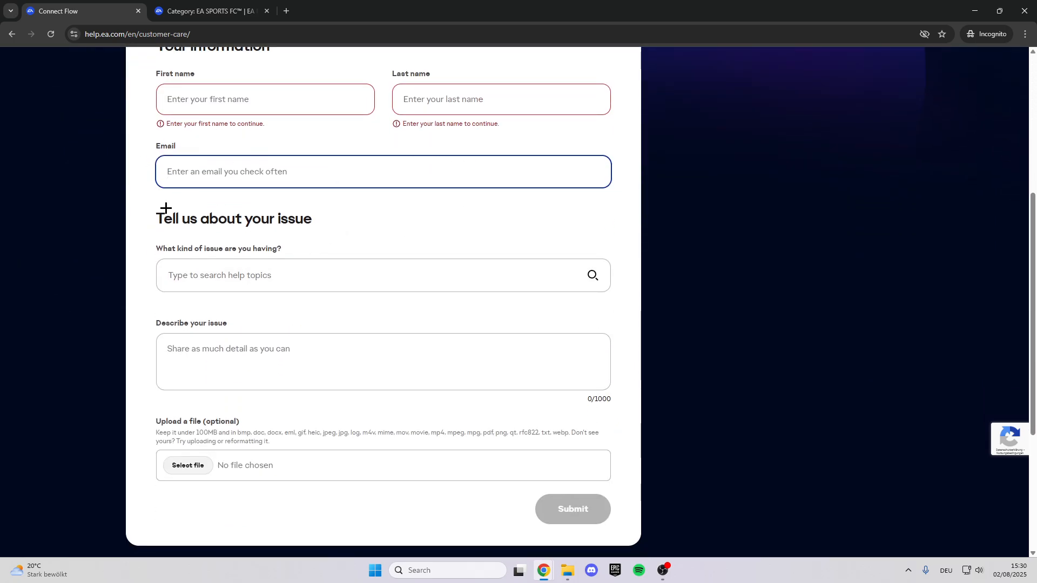
pyautogui.click(383, 370)
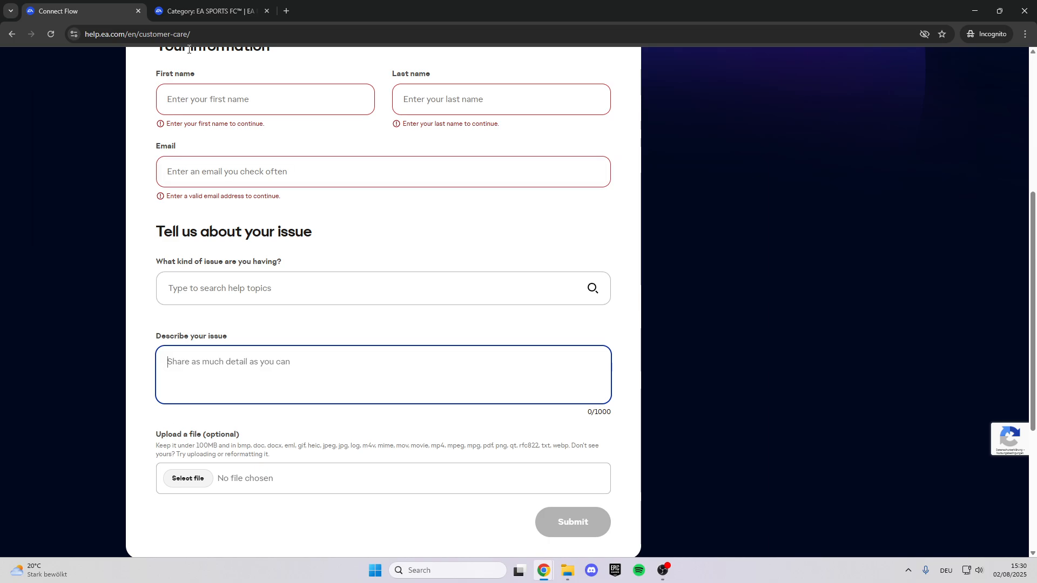
pyautogui.click(209, 11)
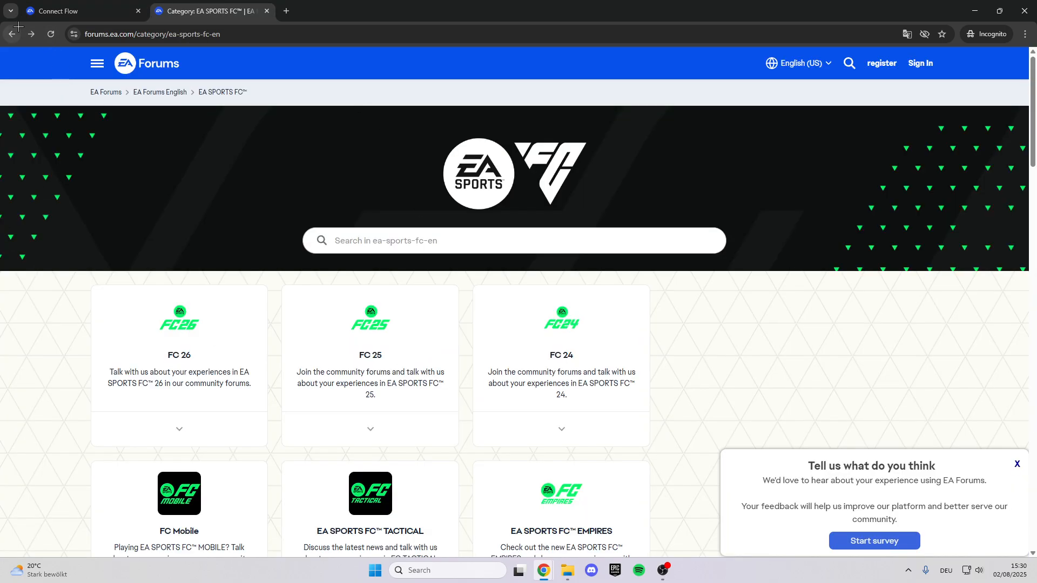
# - Return to the EA Forums English page and dismiss the feedback survey popup
pyautogui.click(79, 11)
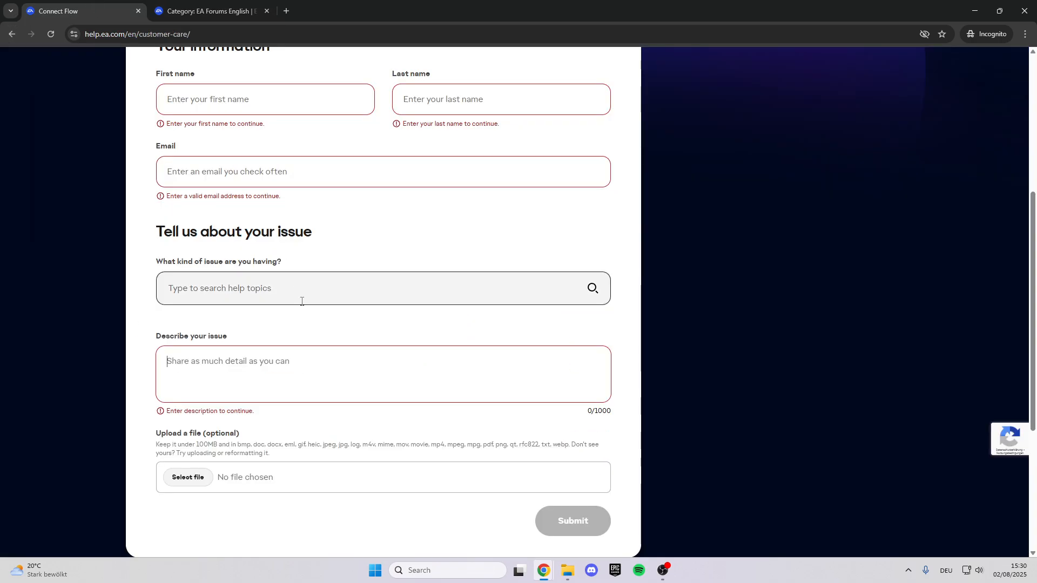
pyautogui.click(211, 10)
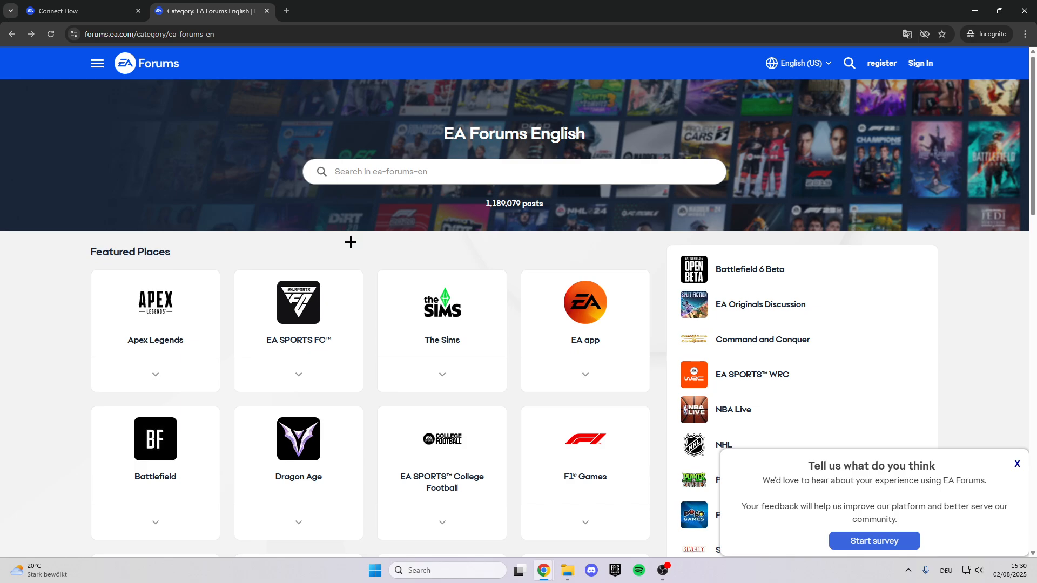
pyautogui.scroll(-3)
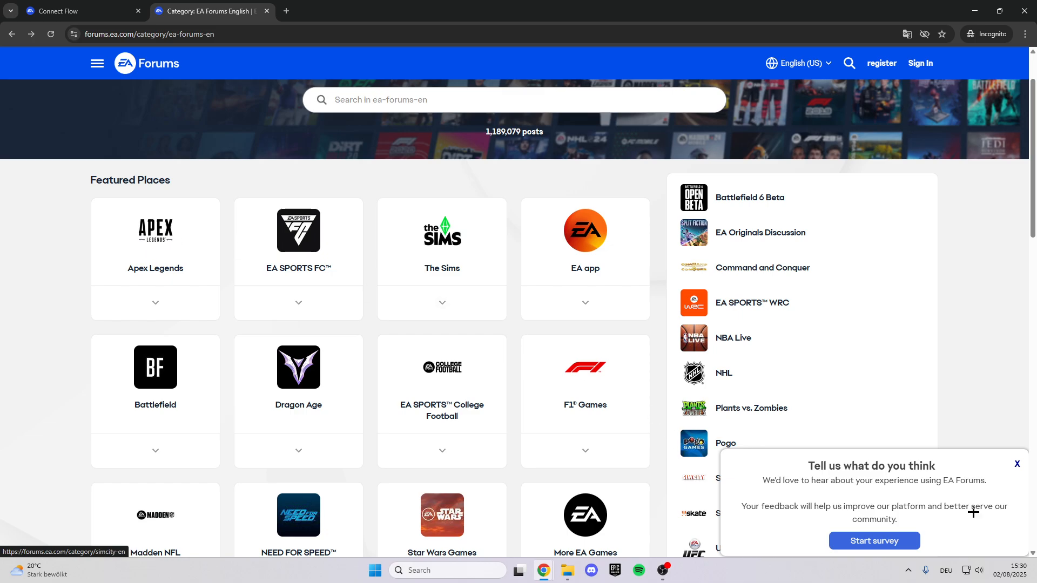
pyautogui.click(1016, 464)
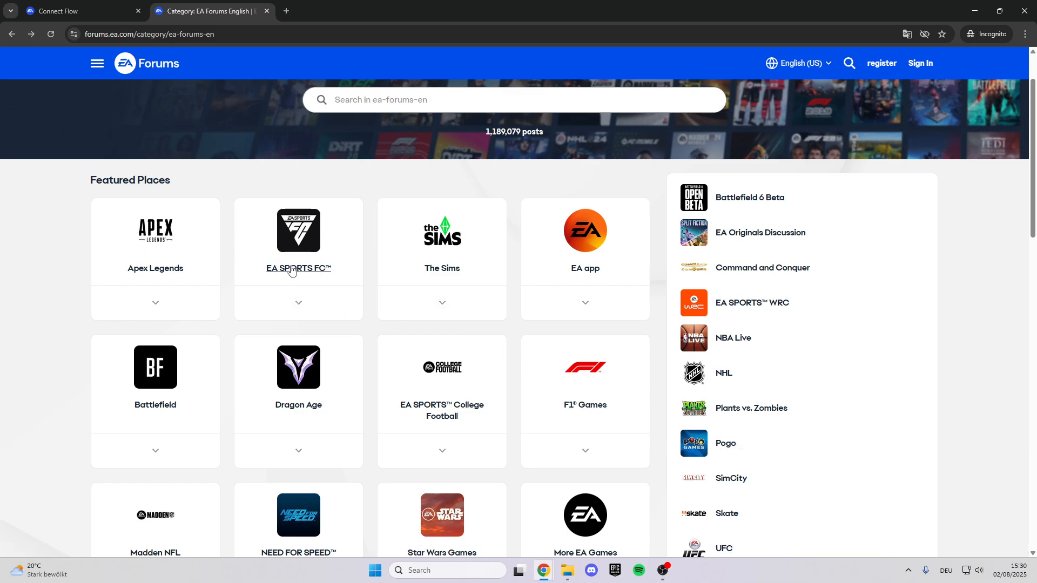
# - Browse into EA SPORTS FC™ in Featured Places, then the FC 26 category
pyautogui.click(298, 268)
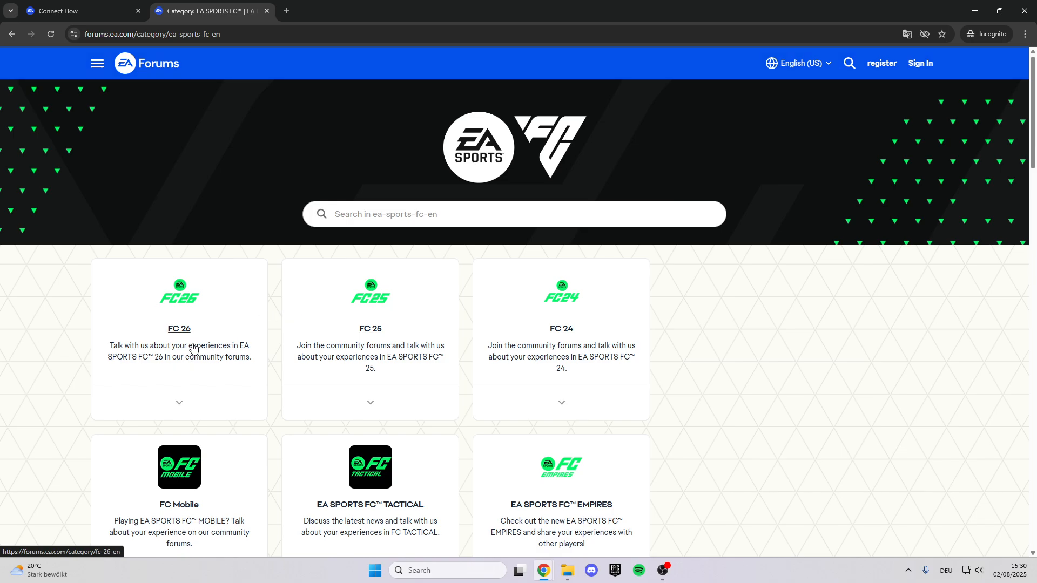
pyautogui.click(179, 329)
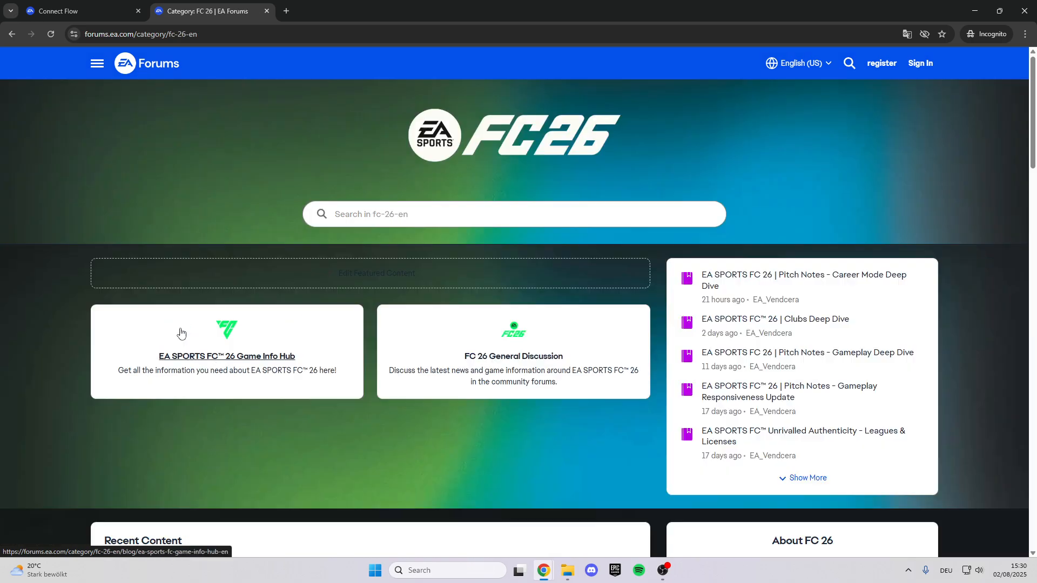